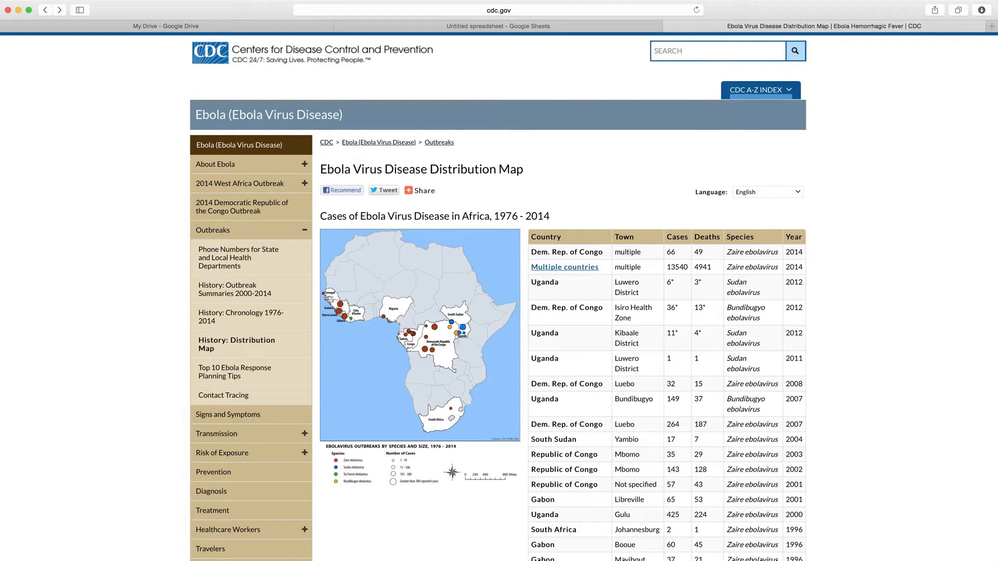
mouse_move(416, 310)
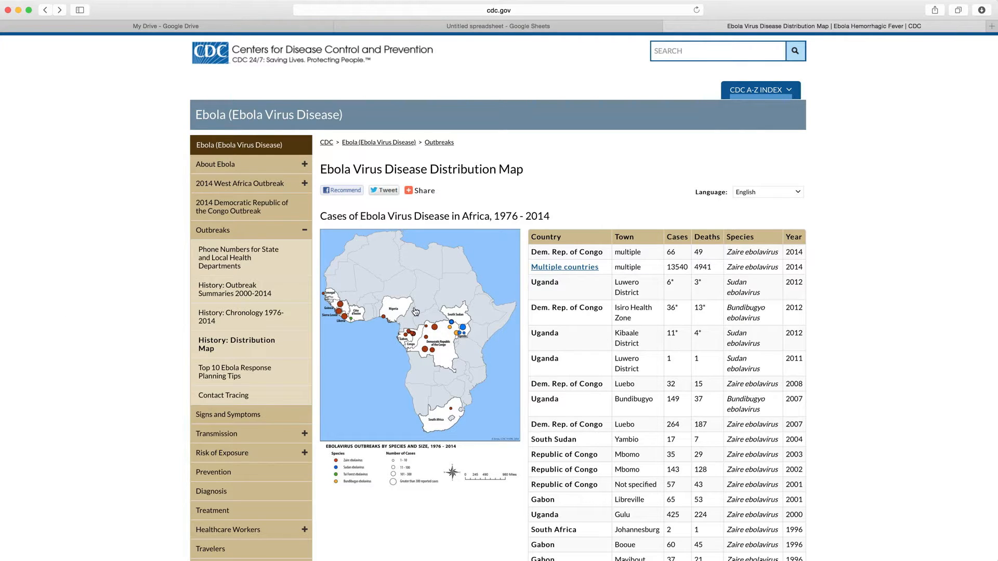
- Scroll through the CDC Ebola distribution map page, glancing at the blank spreadsheet
scroll("down", 3)
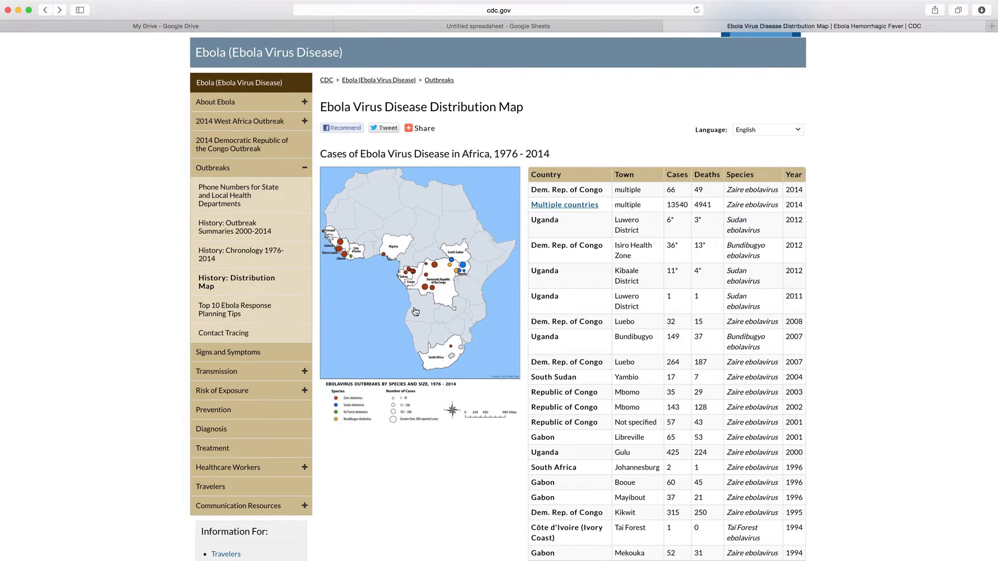
scroll("down", 3)
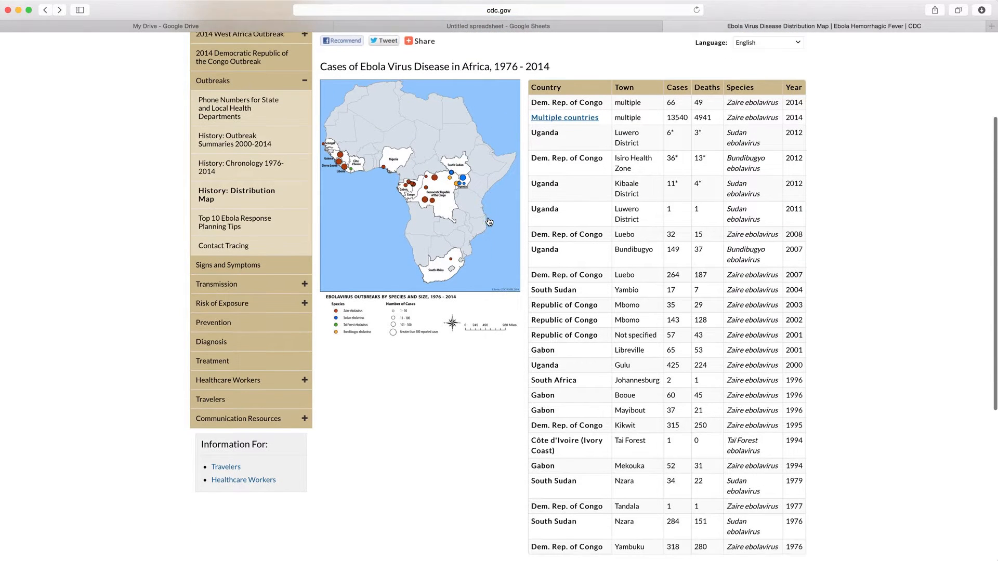
scroll("down", 3)
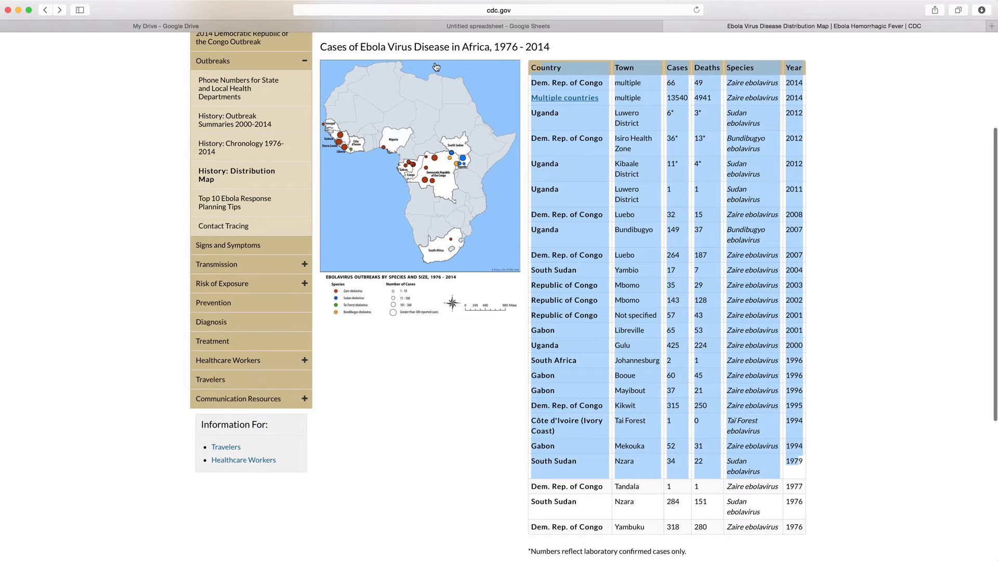
left_click(497, 26)
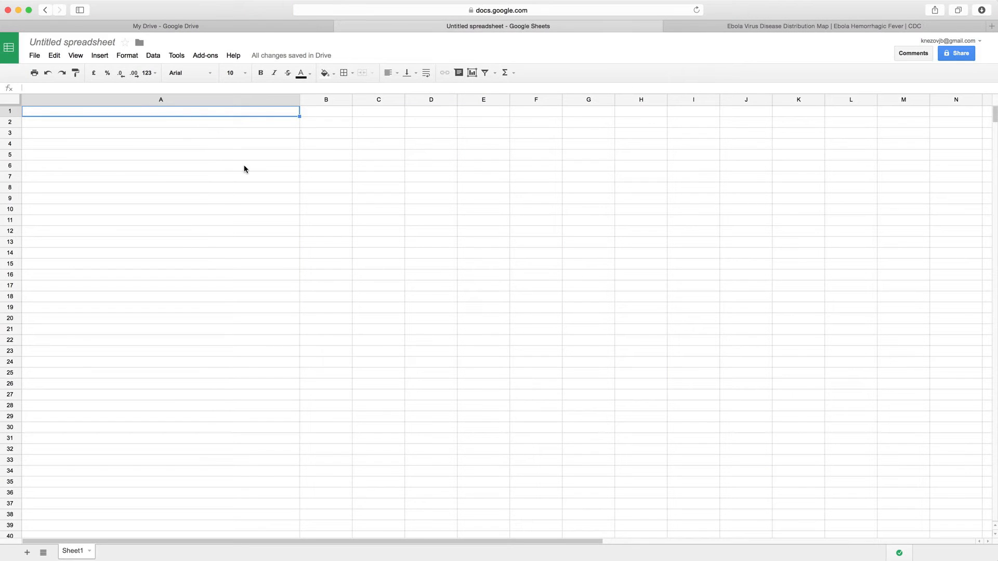
left_click(797, 26)
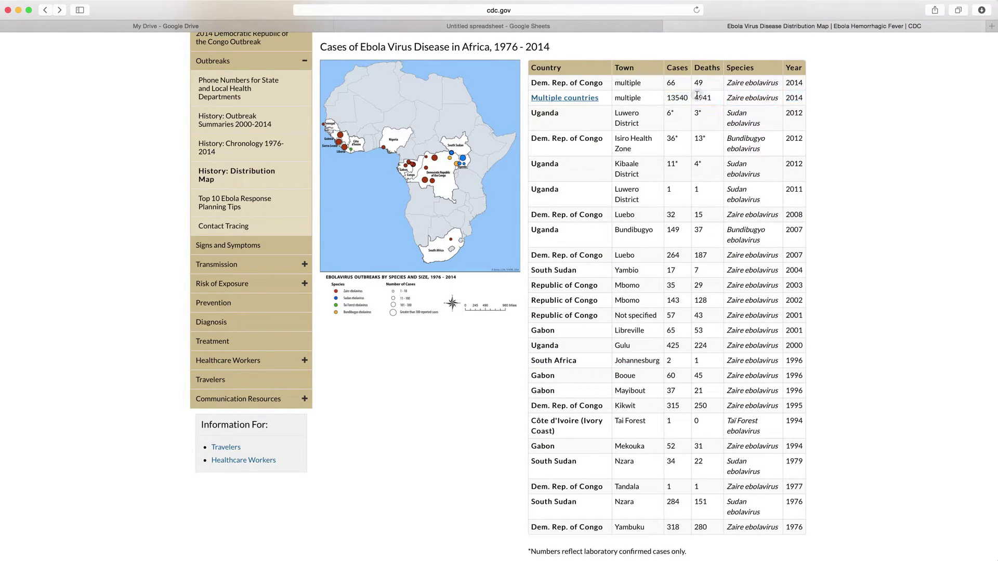
mouse_move(769, 182)
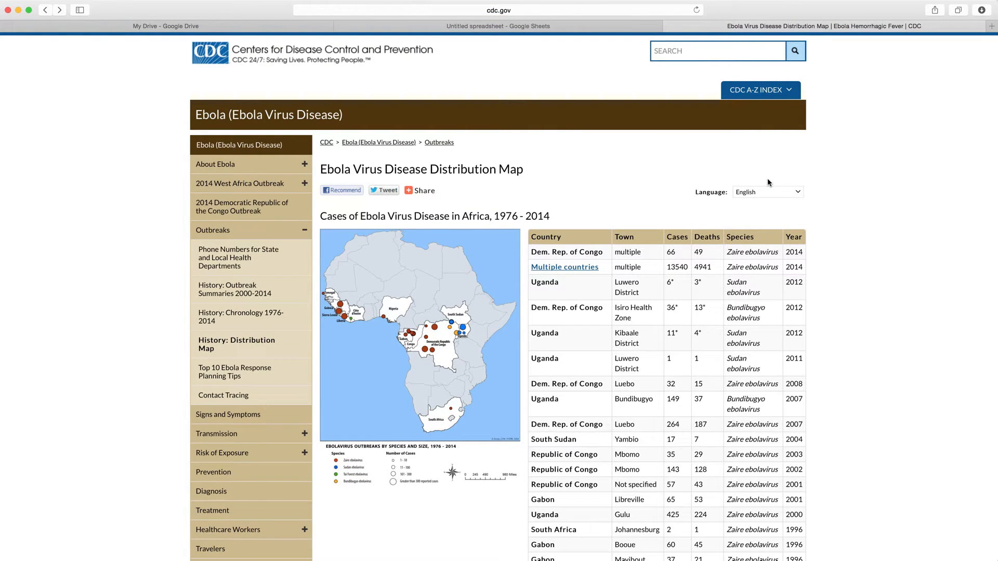
mouse_move(625, 233)
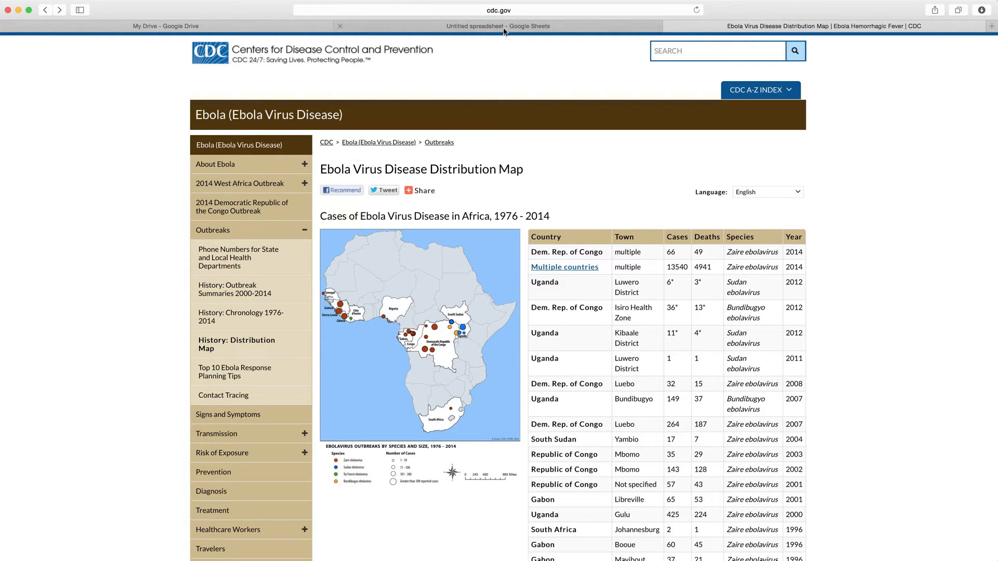
- Start the formula =IMPORTHTML(" in cell A1 of the blank spreadsheet
left_click(499, 26)
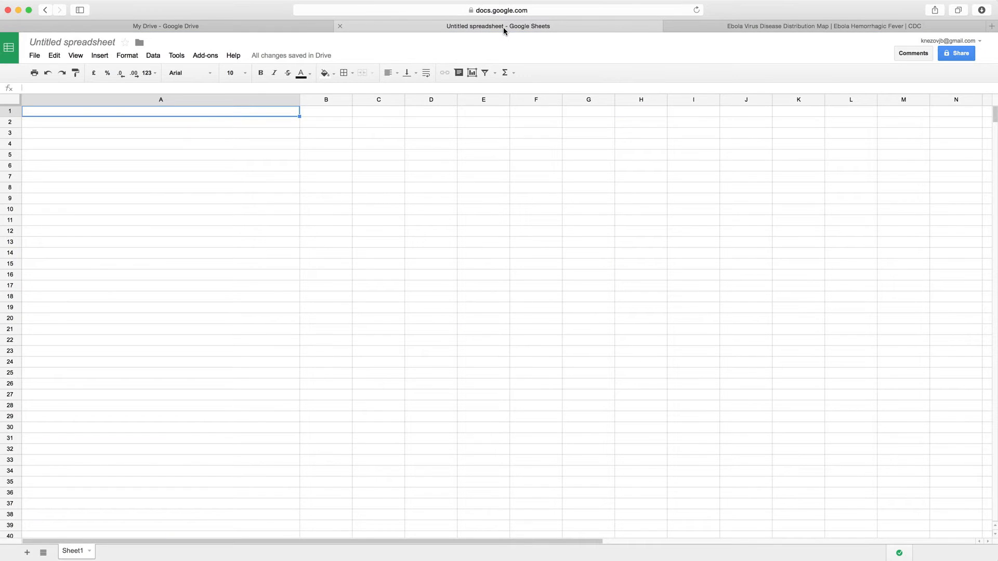
mouse_move(366, 252)
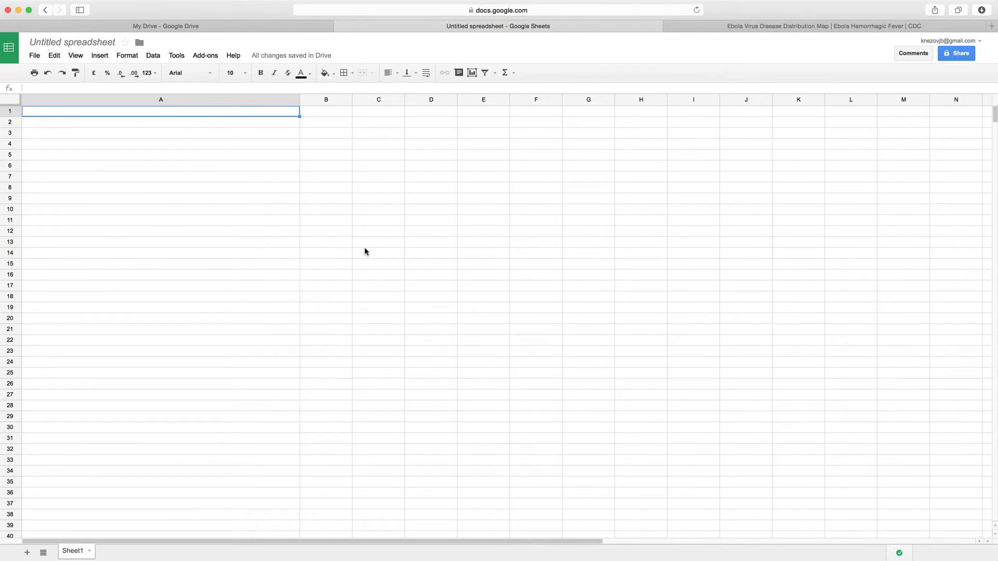
type("=")
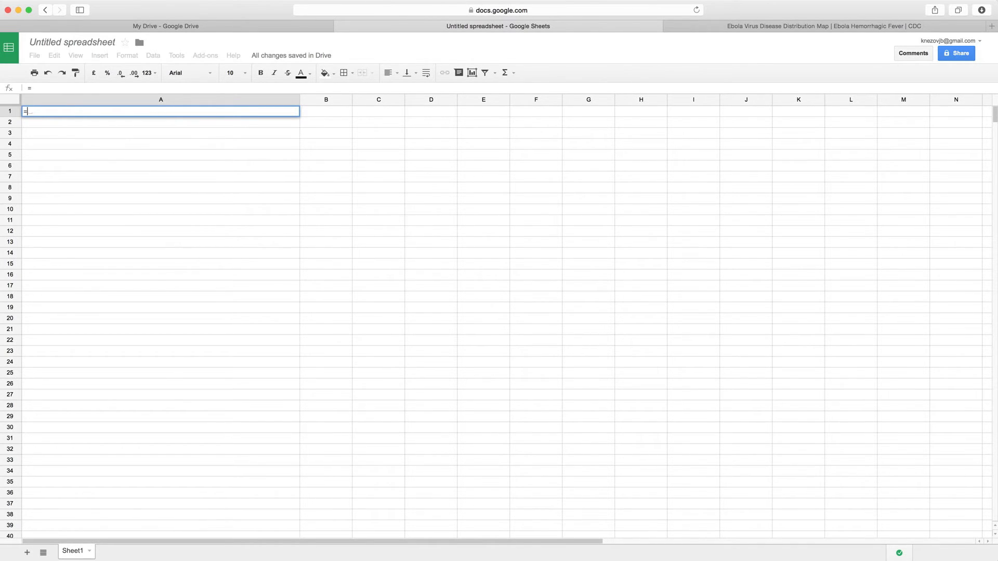
type("IMPOR")
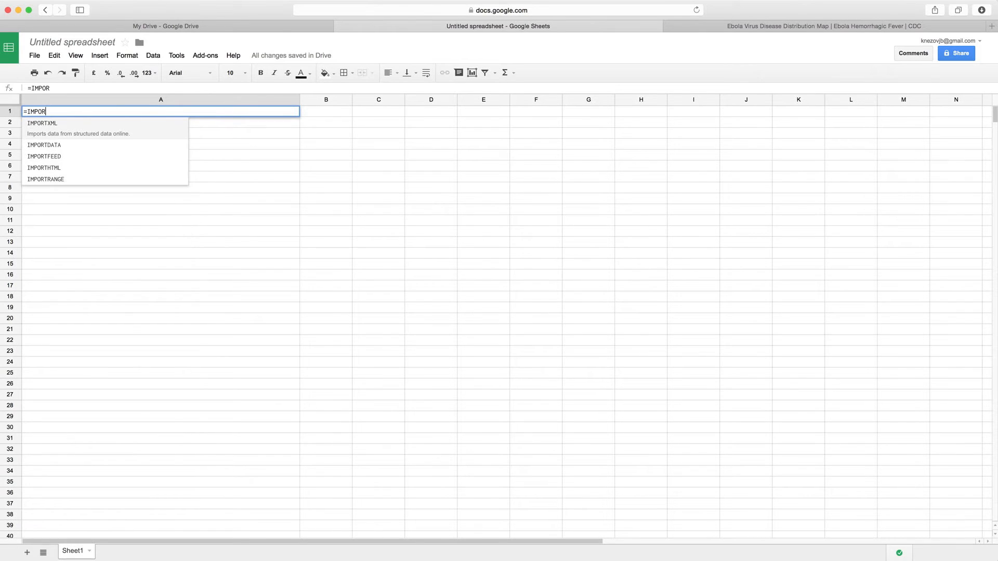
type("THTML(")
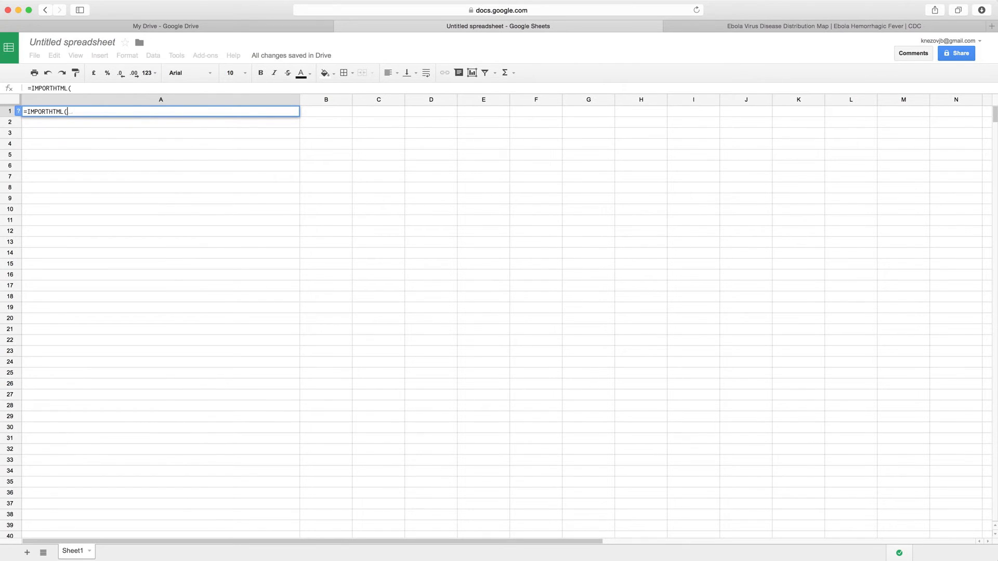
type("\"")
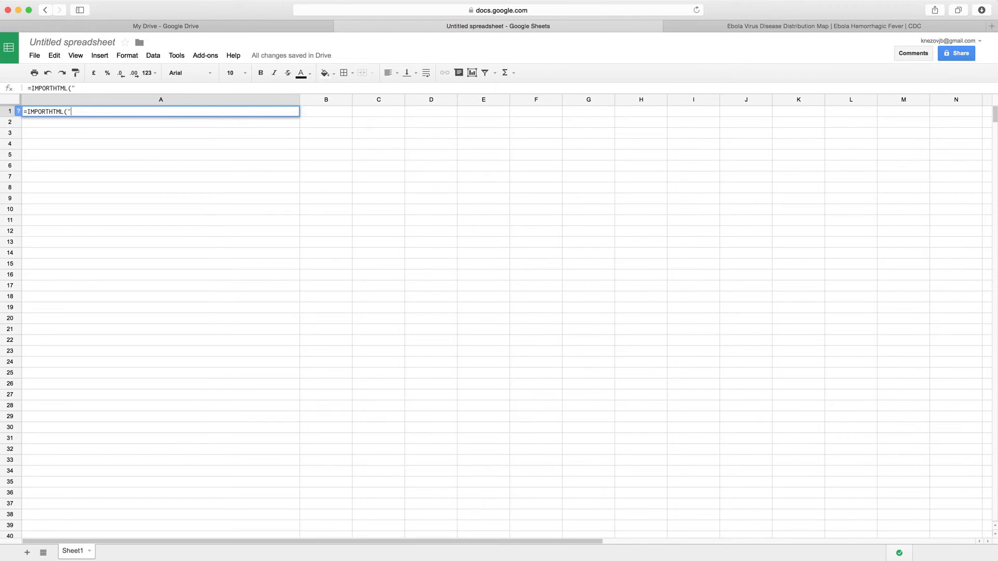
- Copy the CDC distribution map page URL and paste it into the A1 formula
left_click(820, 26)
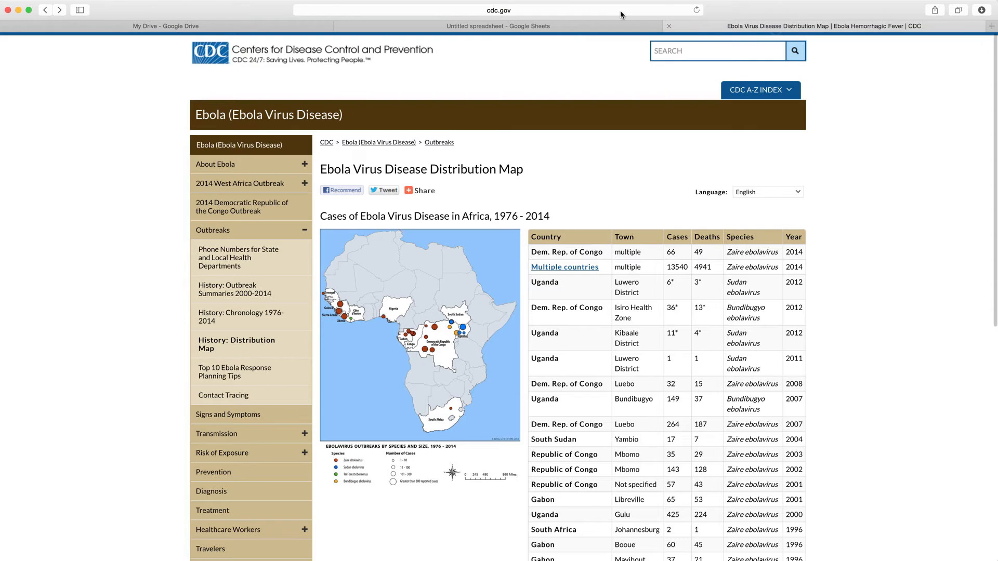
left_click(498, 9)
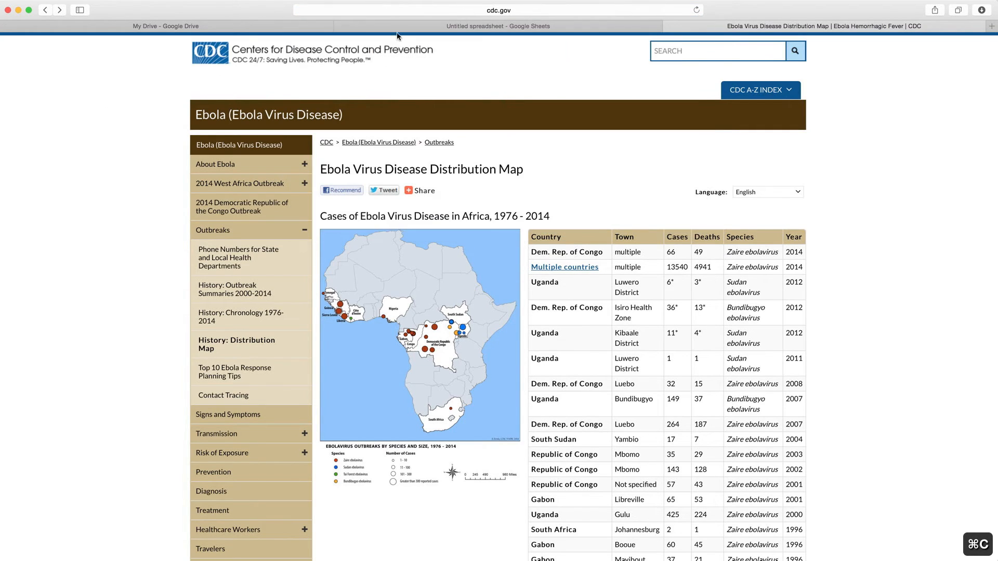
left_click(499, 26)
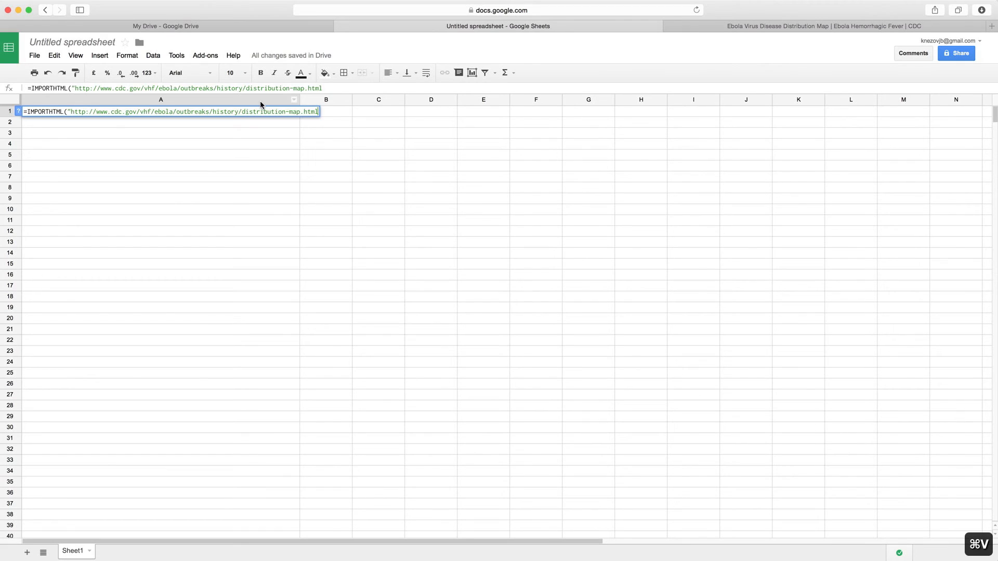
- Complete the formula with ","table",1) and enter it to import the outbreak table
type("\"")
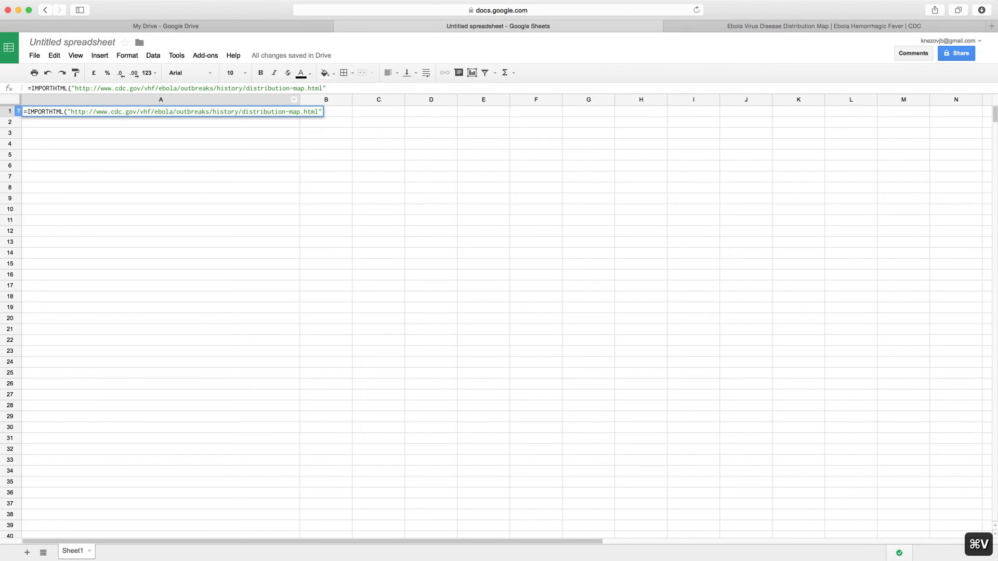
type(",\"")
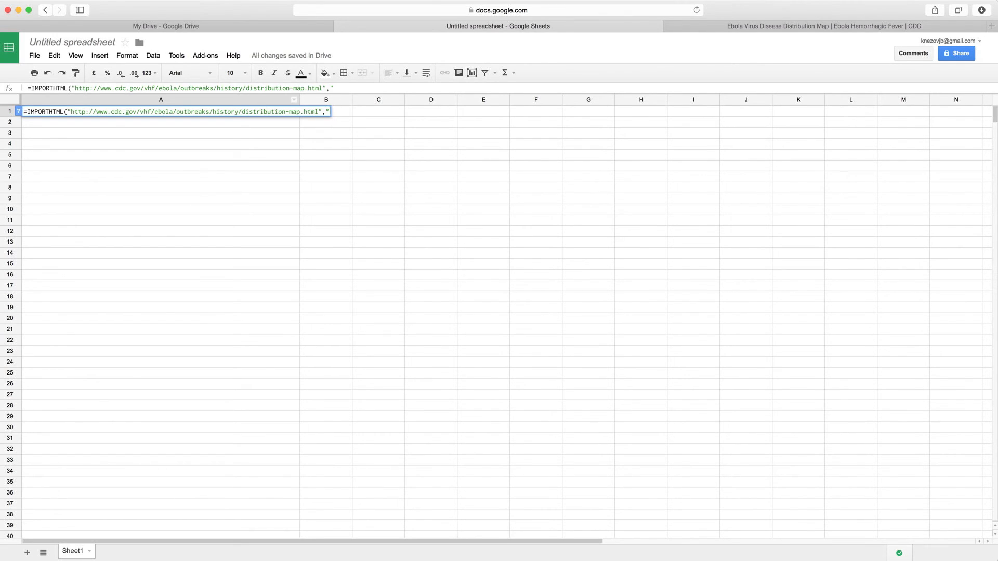
type("table\",")
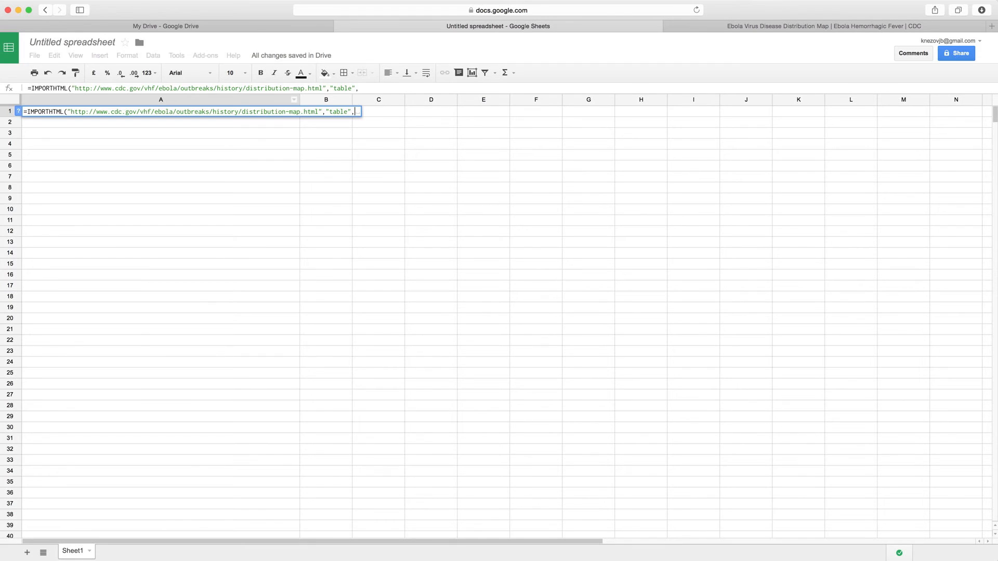
type("1")
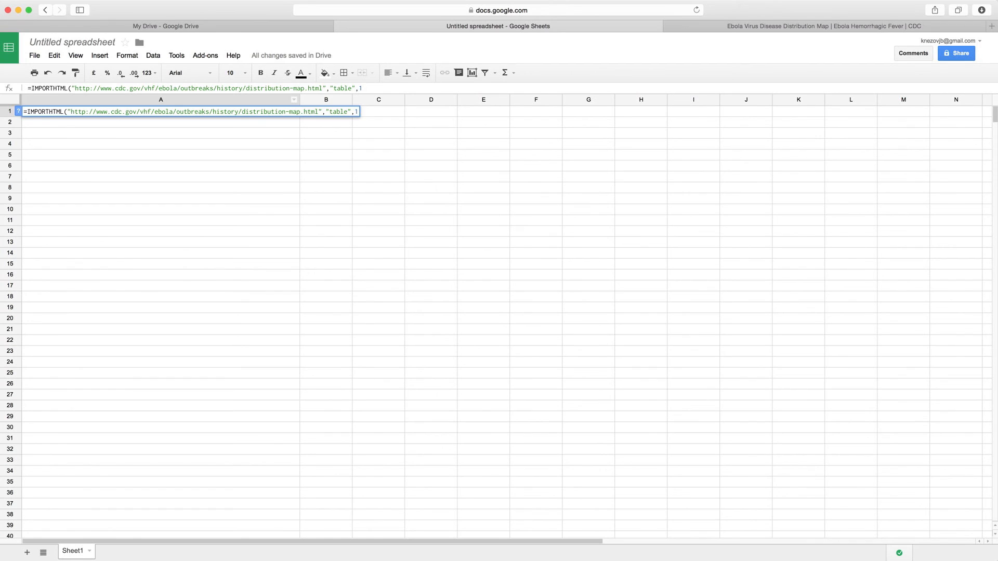
type(")")
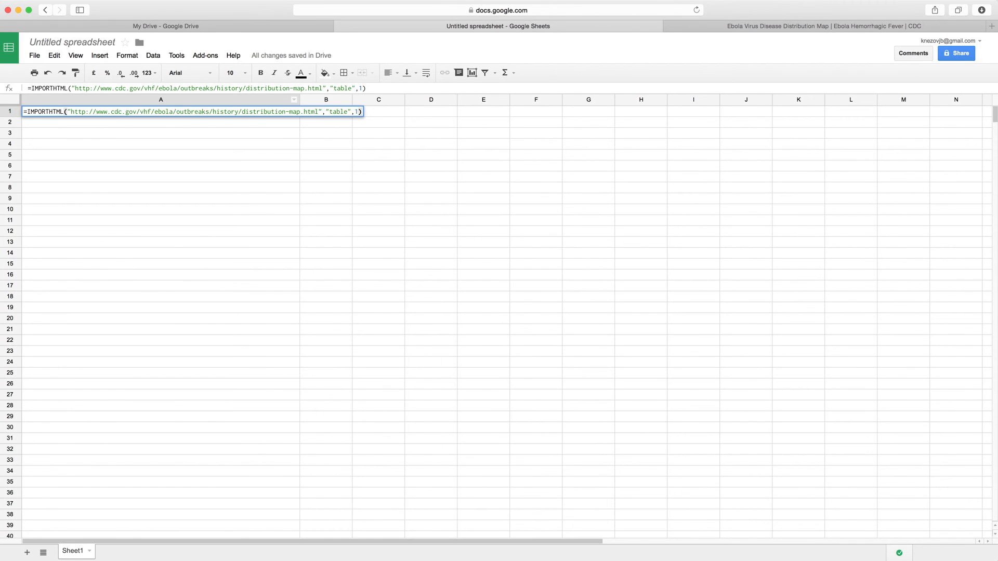
key("Enter")
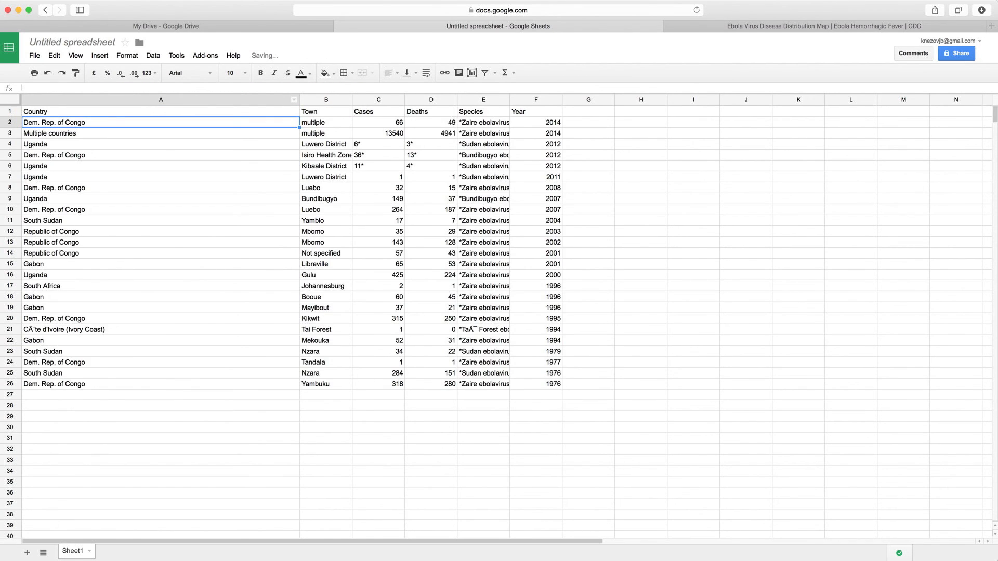